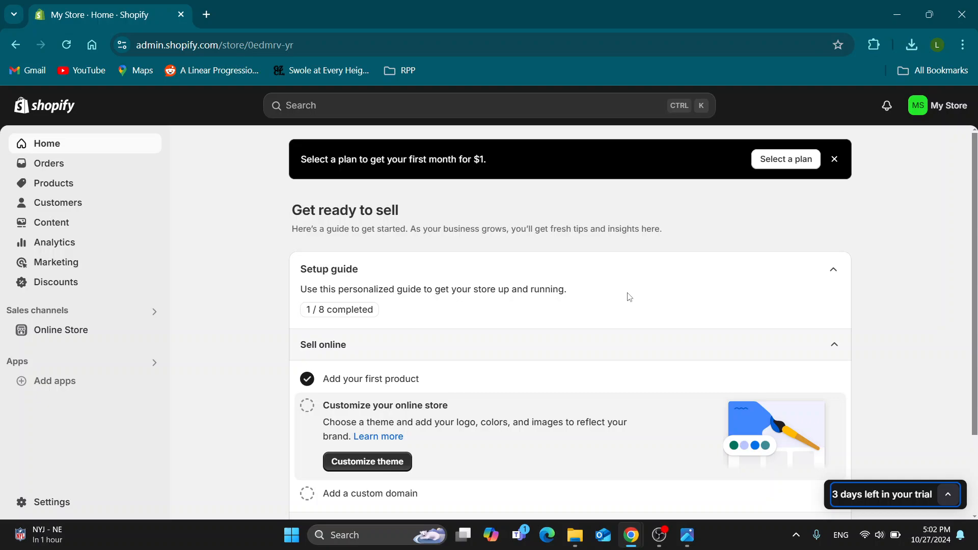
mouse_move(560, 256)
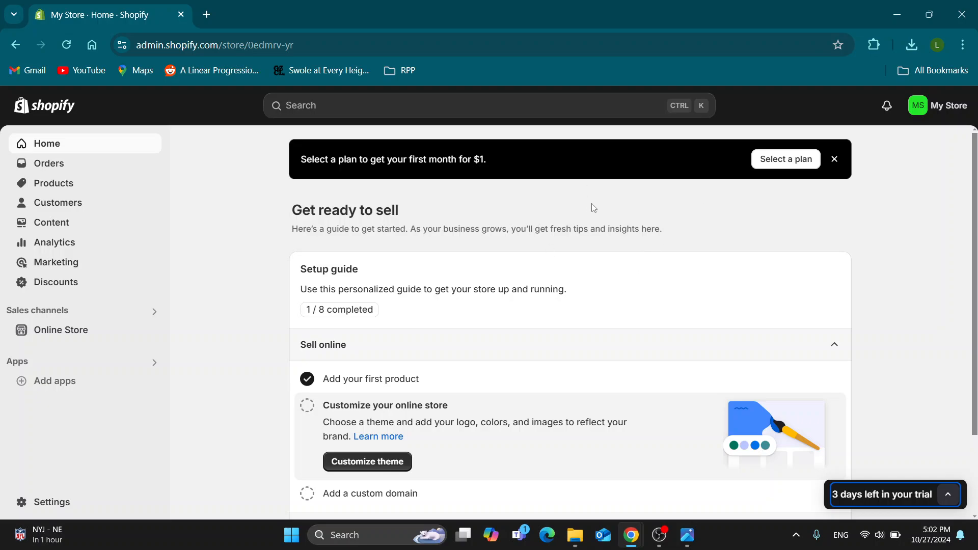
mouse_move(769, 262)
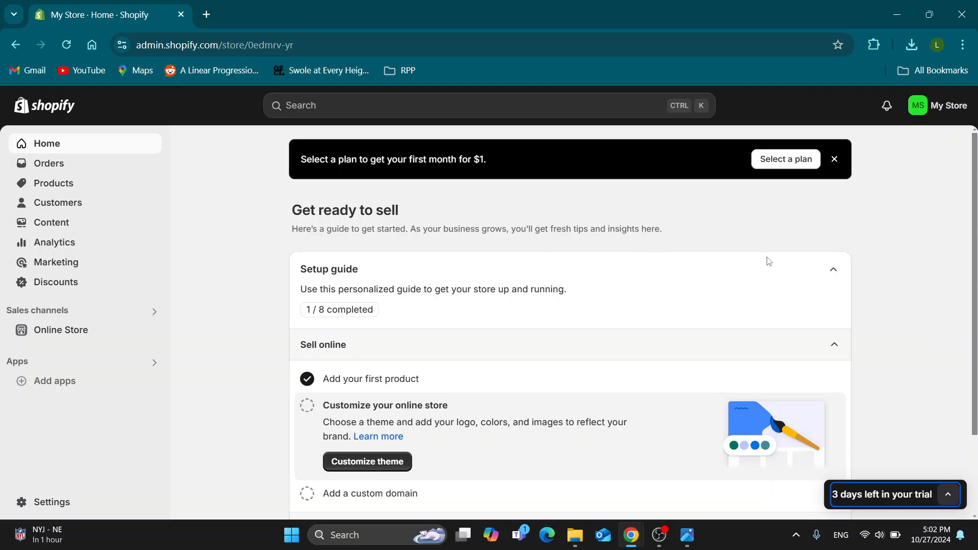
mouse_move(857, 243)
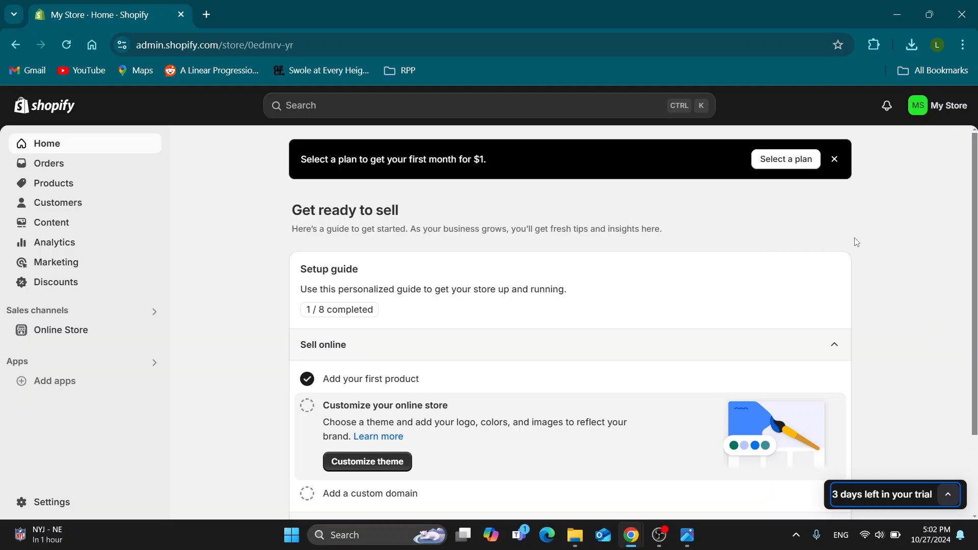
mouse_move(892, 268)
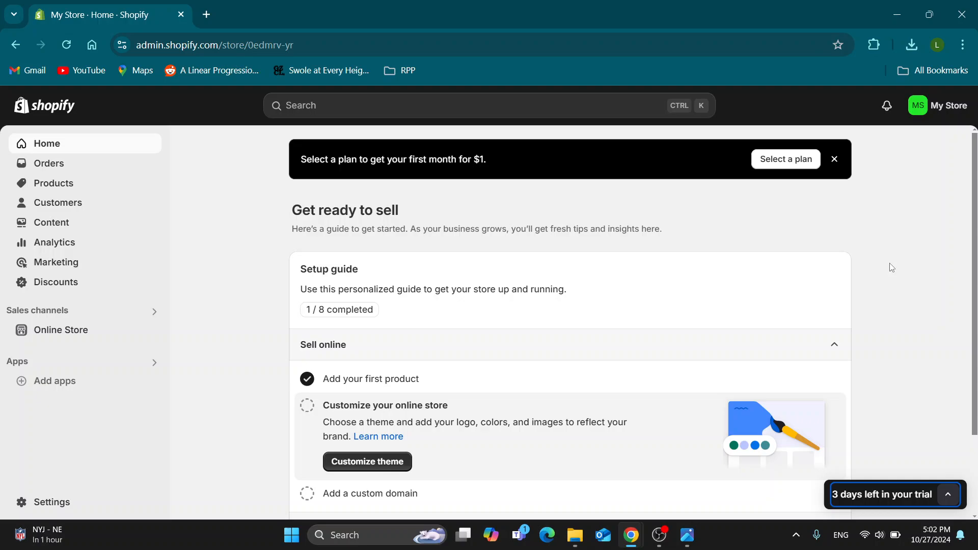
mouse_move(705, 253)
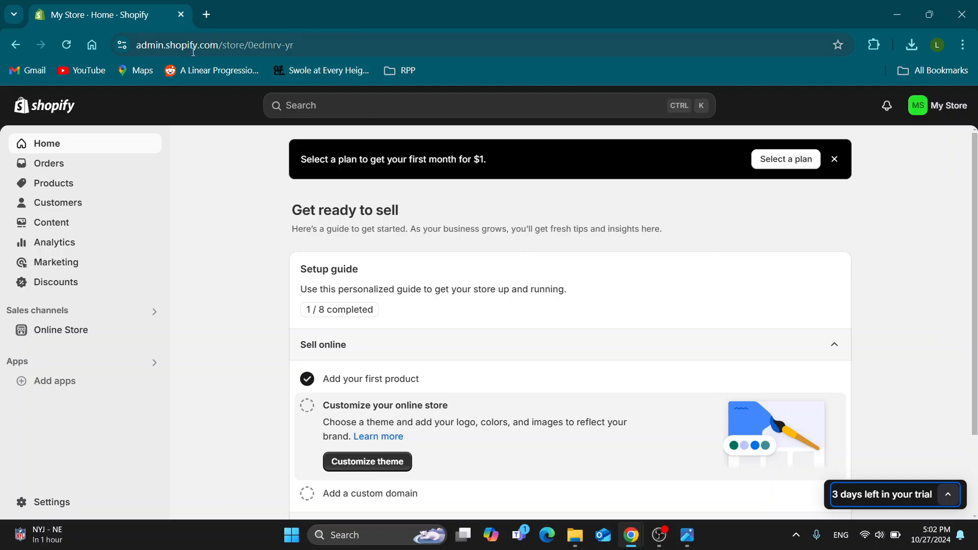
mouse_move(273, 229)
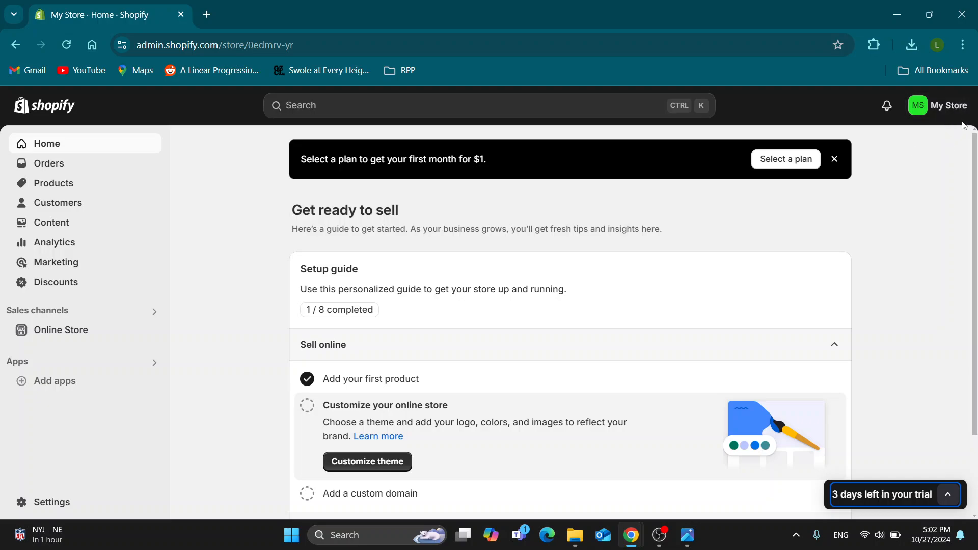
mouse_move(821, 145)
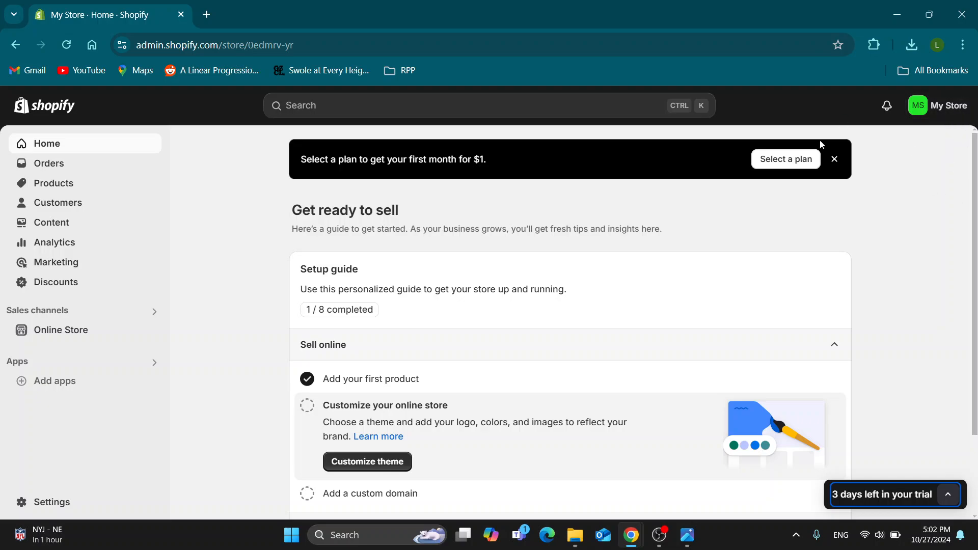
mouse_move(288, 211)
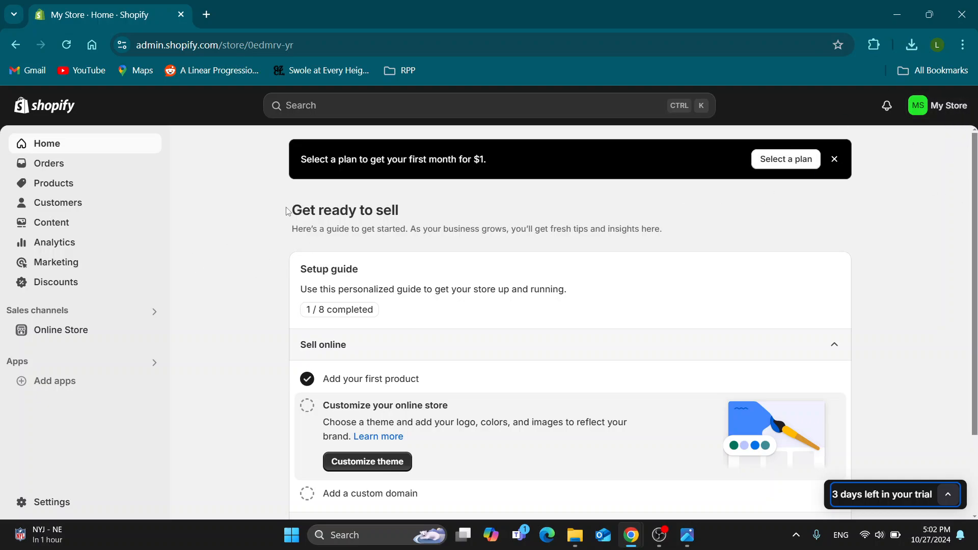
mouse_move(256, 277)
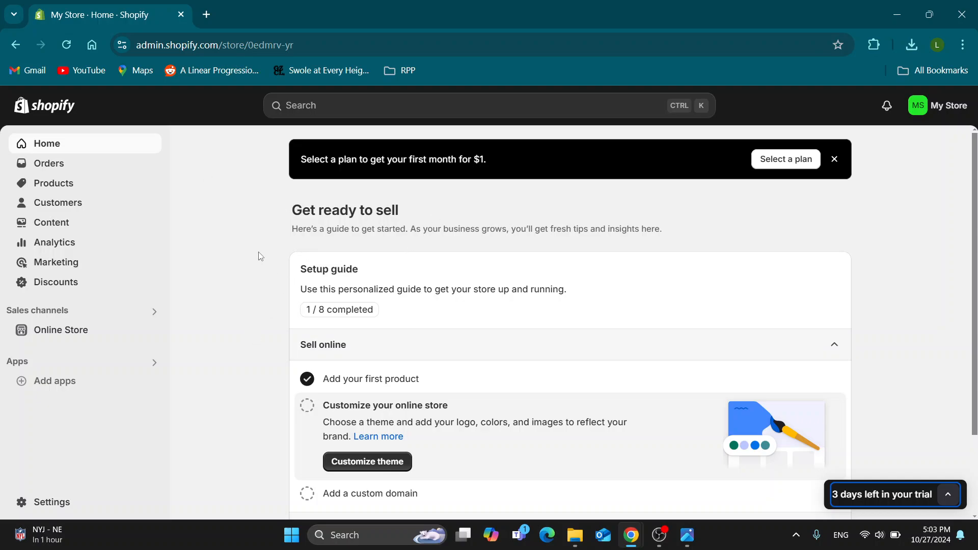
mouse_move(141, 160)
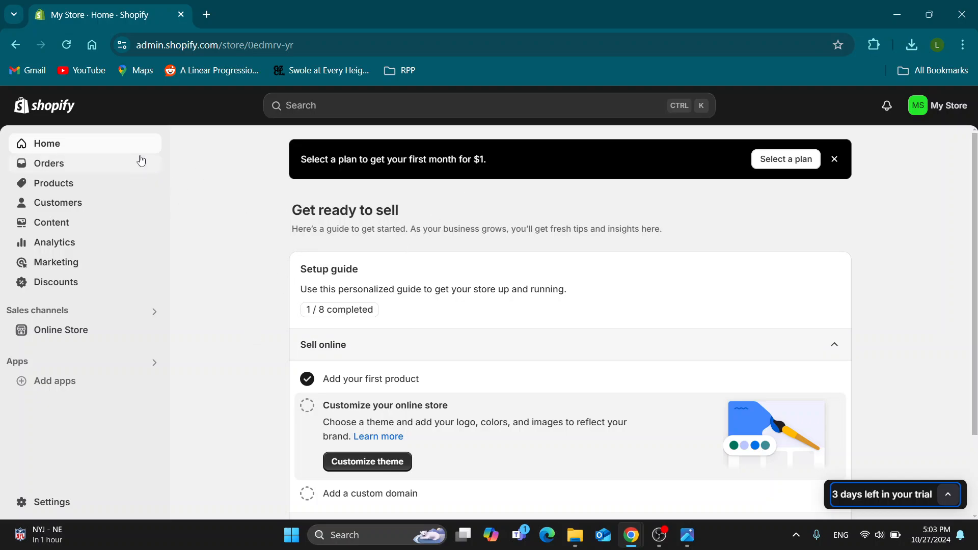
mouse_move(94, 267)
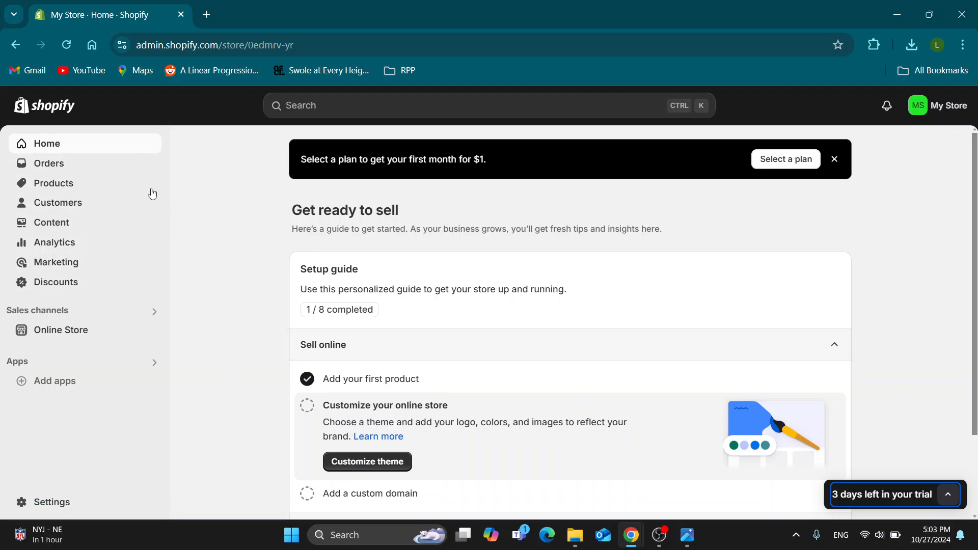
Step: Show the Products list with the single active t shirt product
click(54, 182)
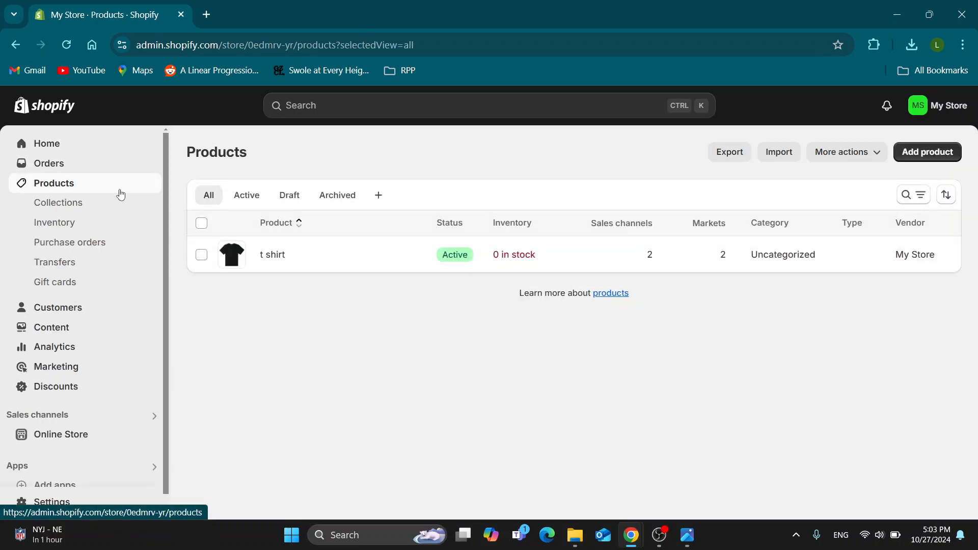
mouse_move(734, 199)
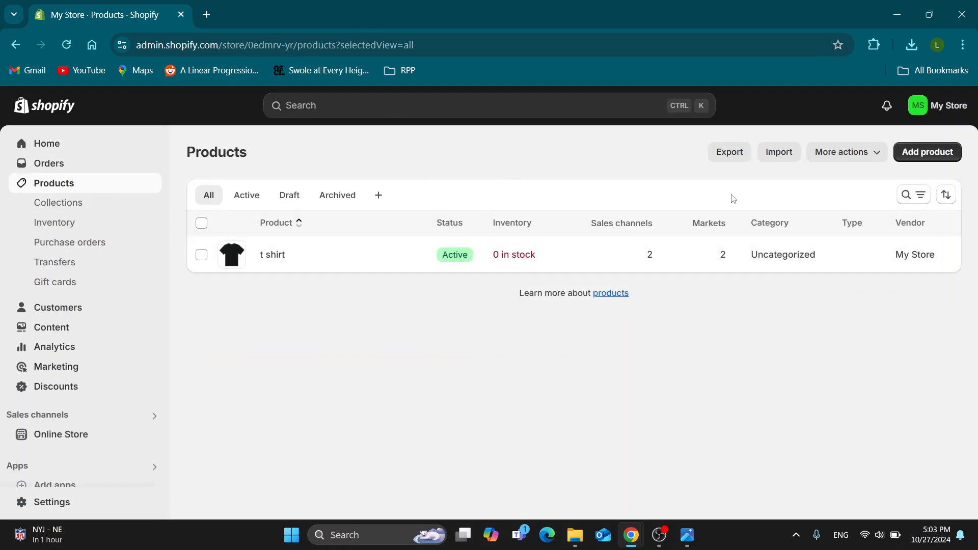
mouse_move(927, 152)
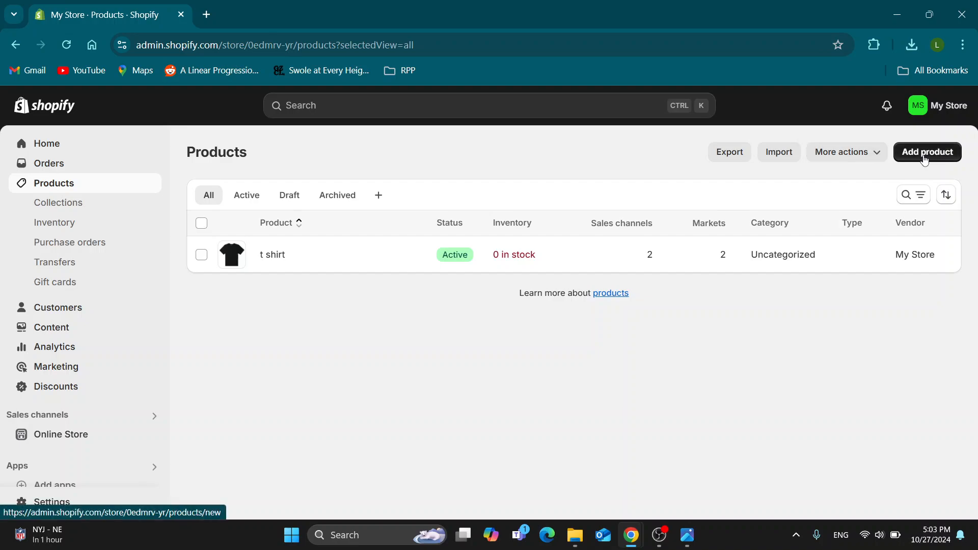
mouse_move(374, 289)
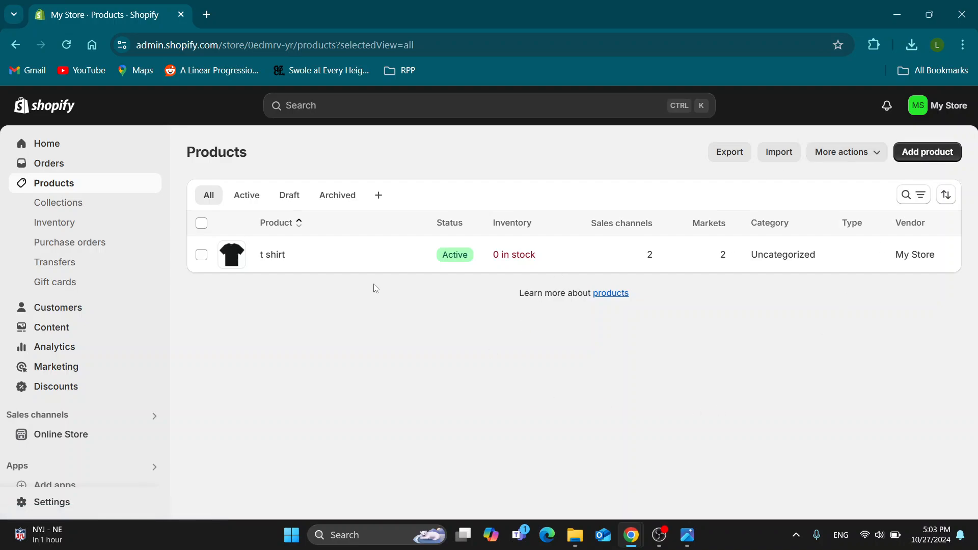
mouse_move(345, 265)
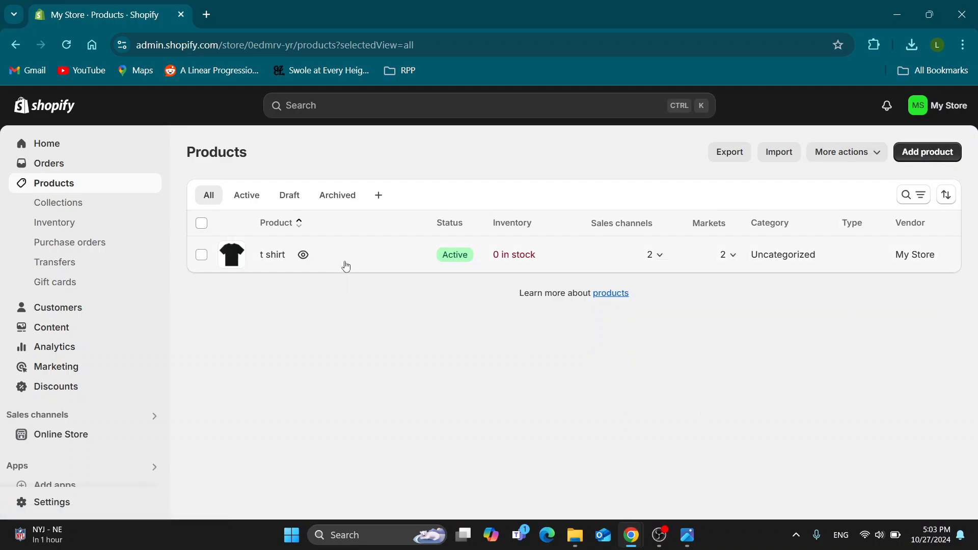
Step: Give the t shirt product the description 'T shirt cheap'
click(272, 255)
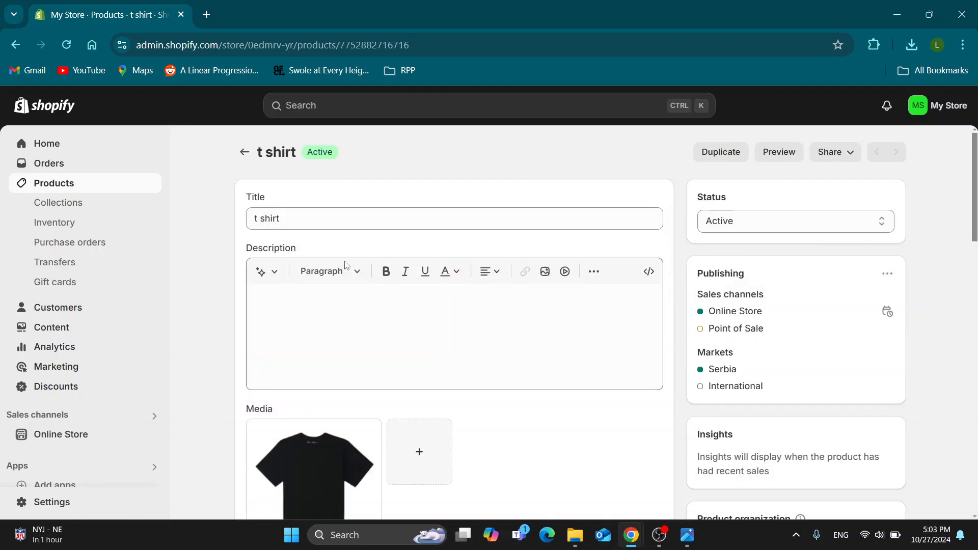
text(T shirt cheap)
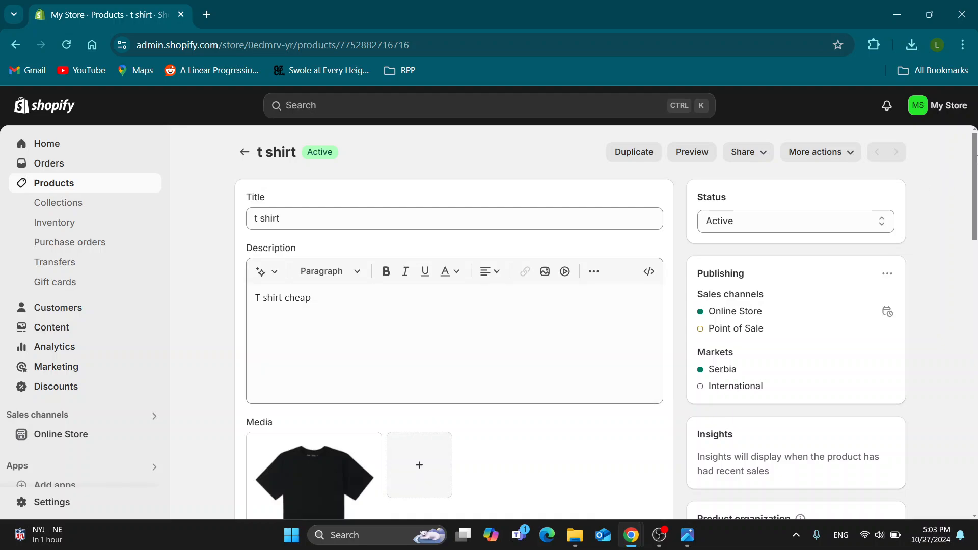
Step: Review the RSD 500.00 price under Pricing and save the t shirt edits
scroll(down, 3)
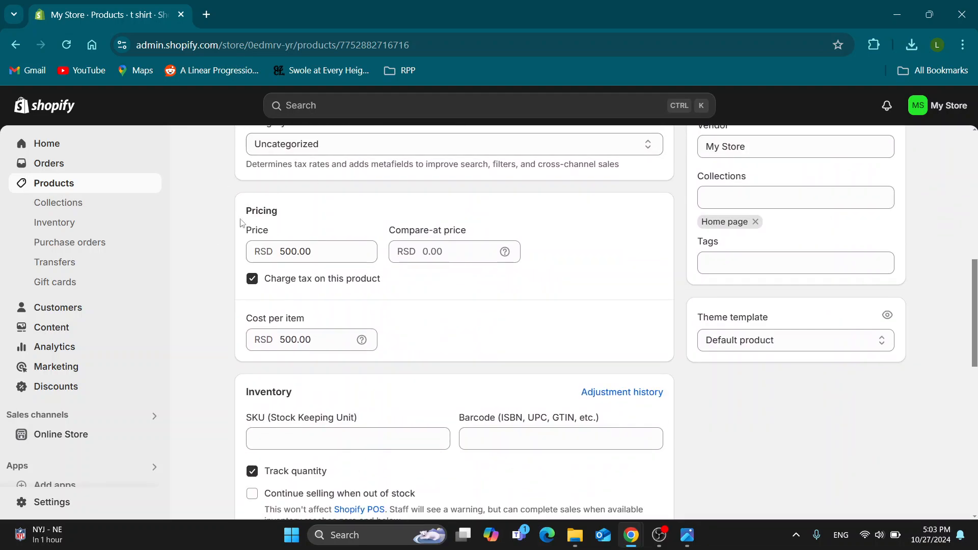
mouse_move(306, 230)
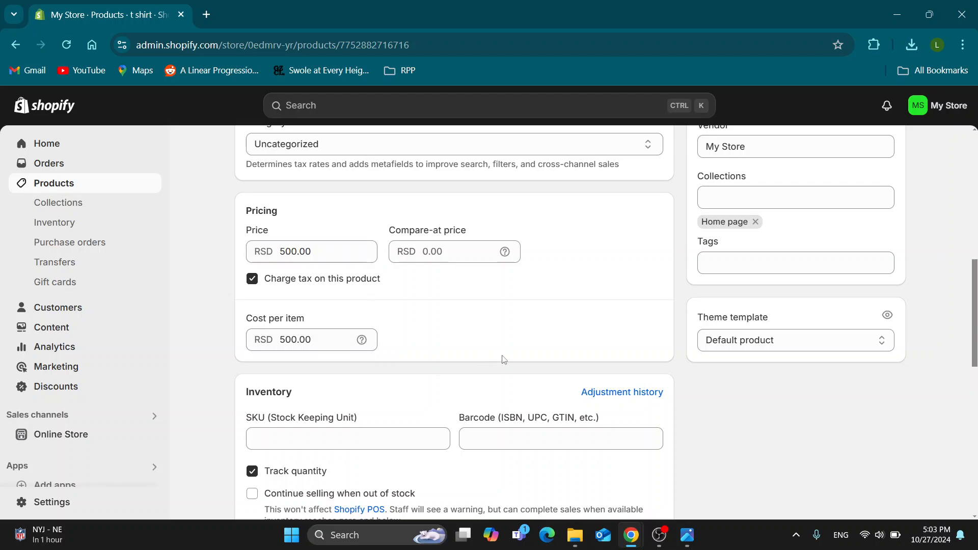
scroll(down, 3)
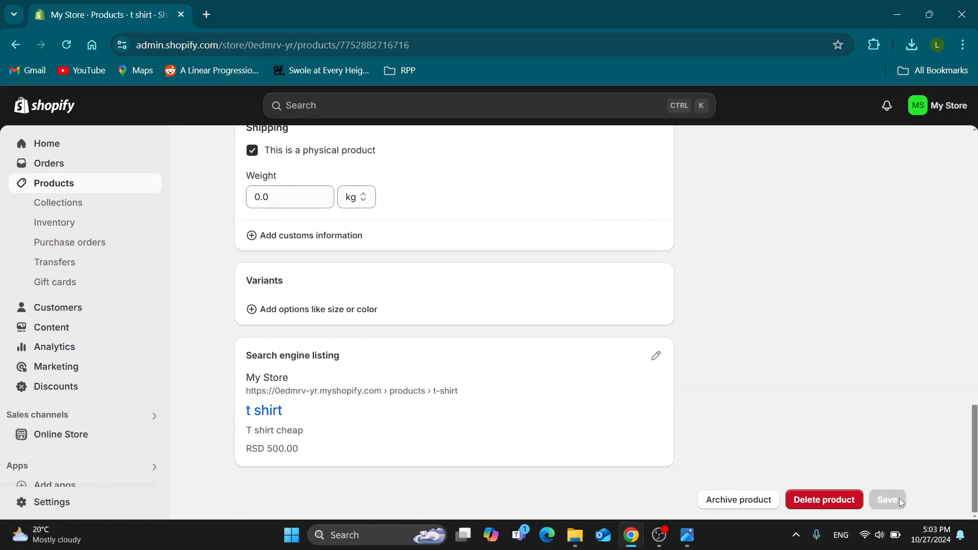
click(886, 499)
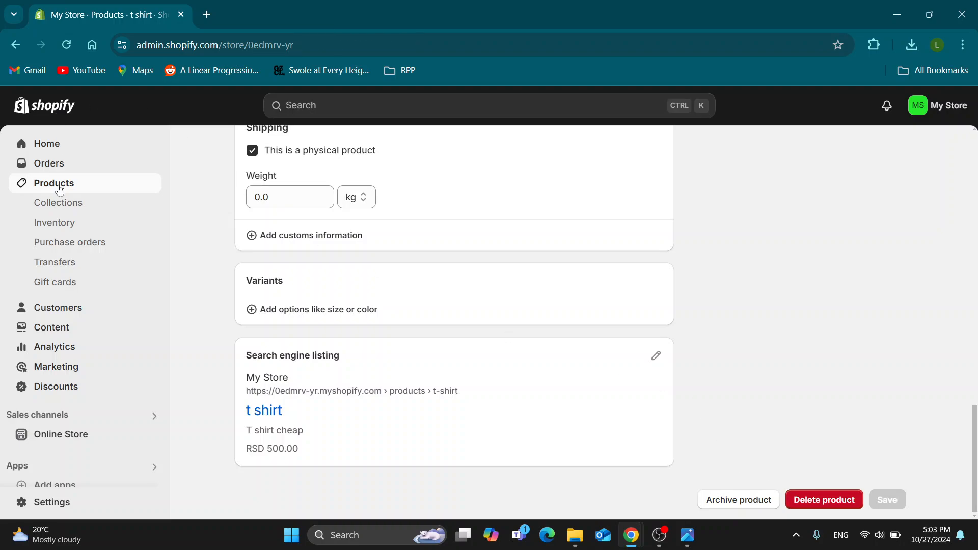
Step: Return to the store home page with the trial reminder collapsed
click(45, 143)
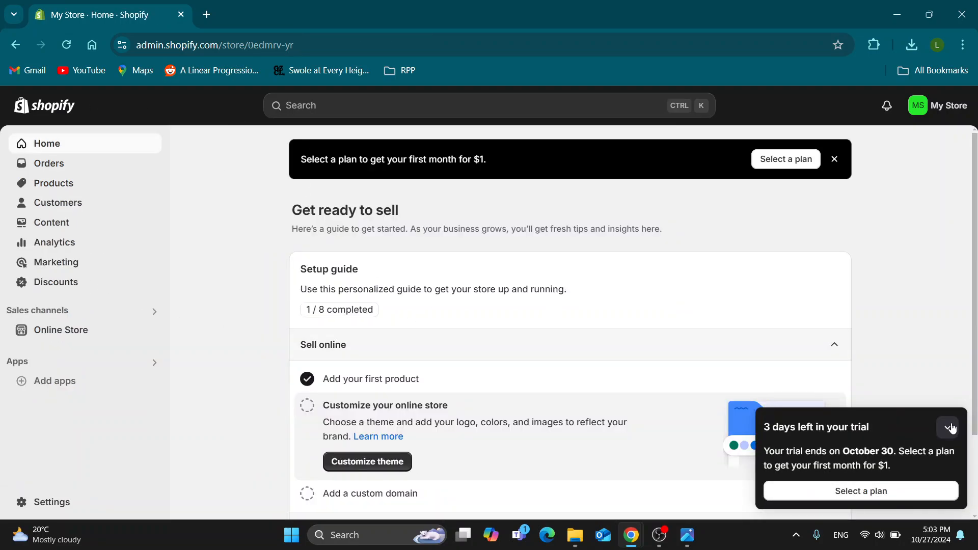
click(951, 429)
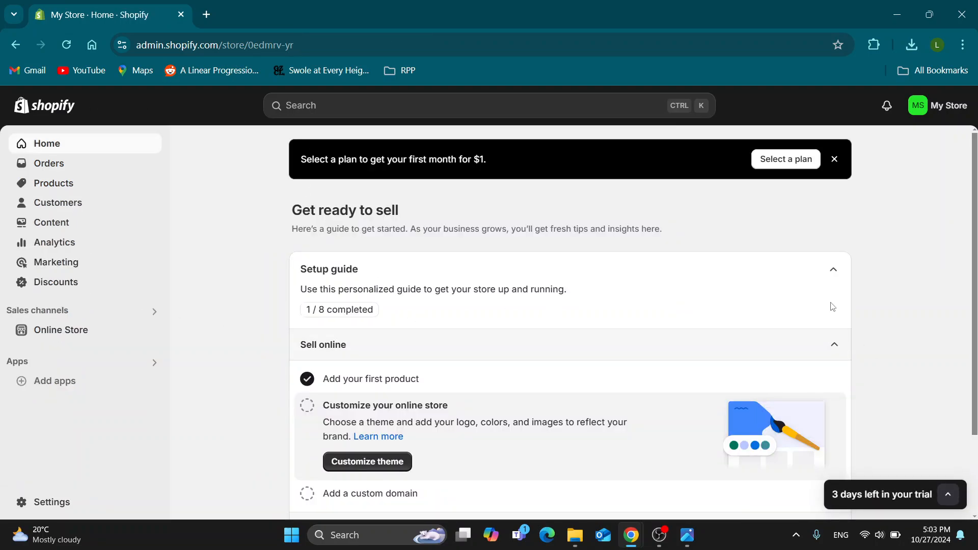